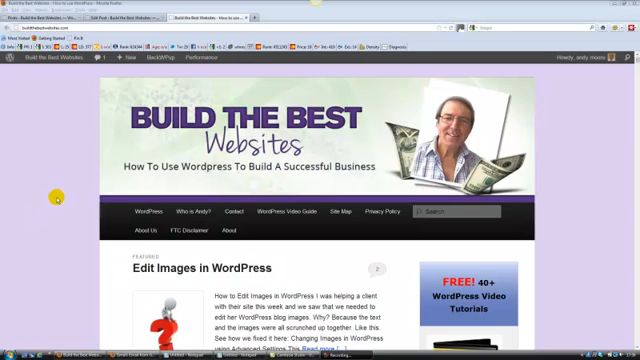
Step: Scroll through the Importance of Images post text in the editor before uploading media
scroll("down", 3)
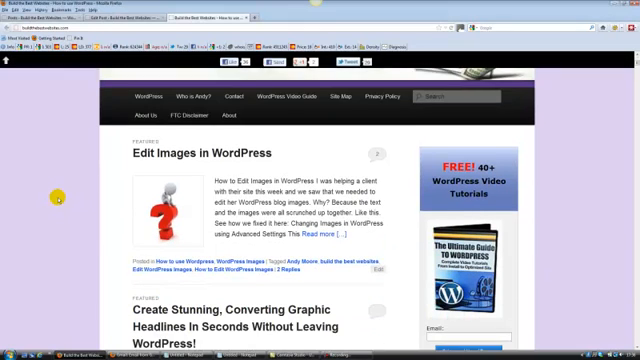
scroll("down", 3)
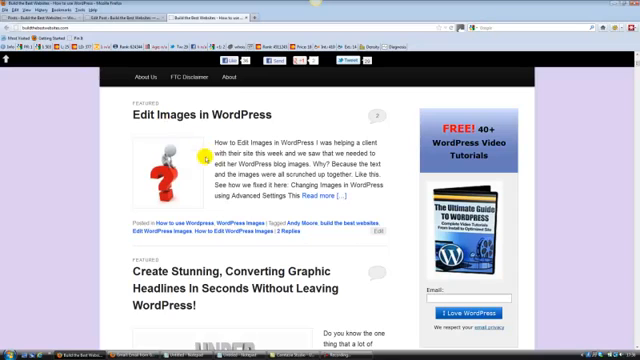
mouse_move(164, 140)
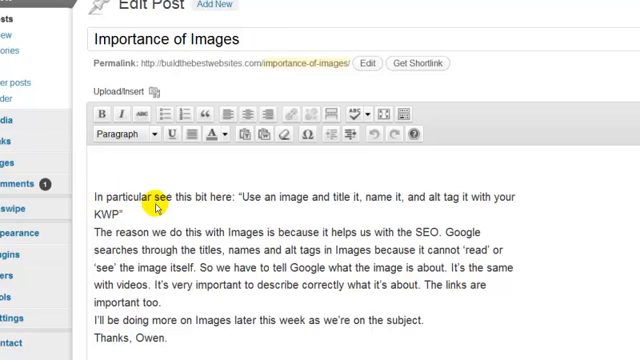
mouse_move(316, 198)
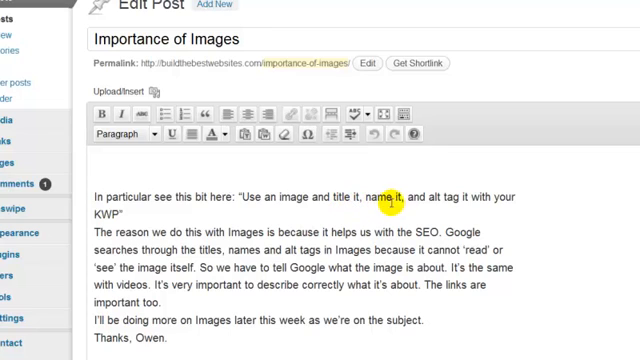
mouse_move(502, 206)
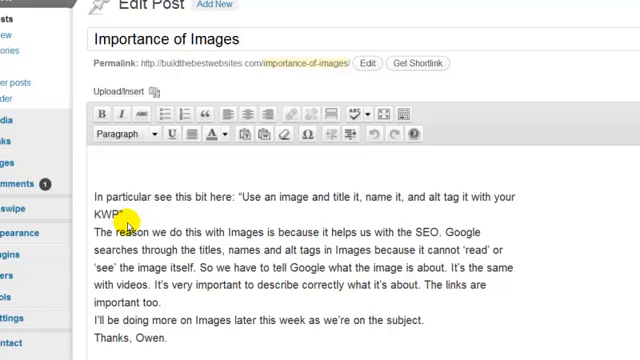
mouse_move(124, 224)
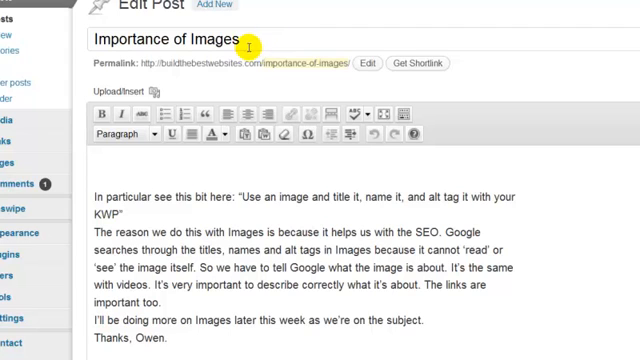
mouse_move(118, 170)
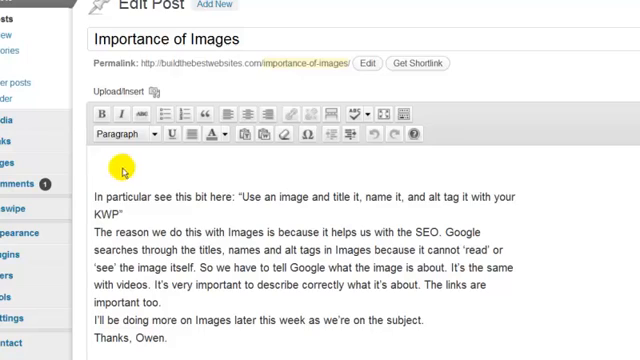
mouse_move(92, 198)
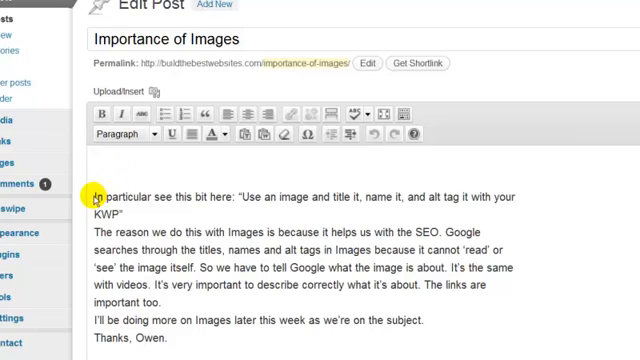
scroll("down", 3)
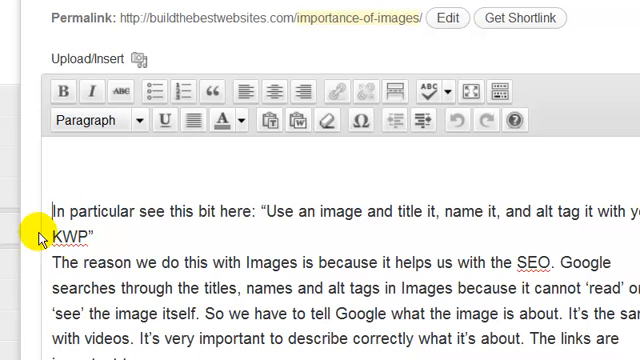
mouse_move(128, 244)
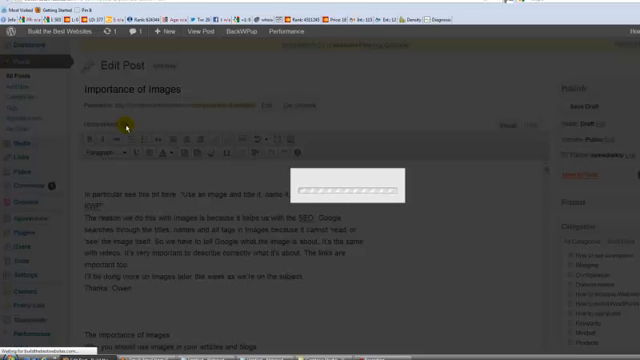
Step: Select the red X image in the Add Media window to show its details
left_click(128, 124)
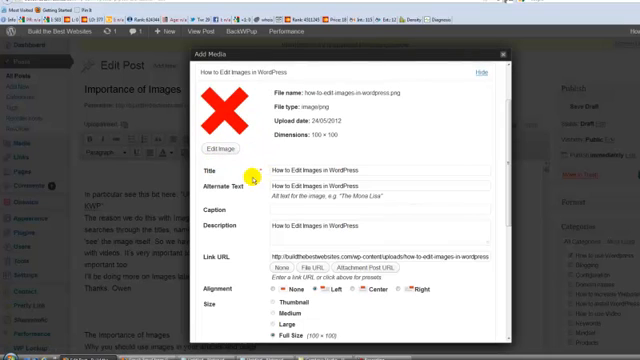
mouse_move(384, 104)
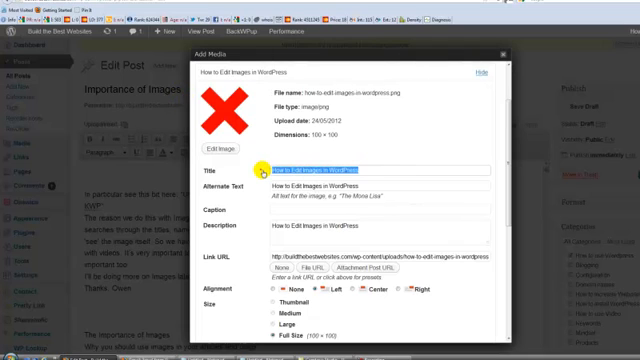
Step: Set the image title to 'Importance of Images' and paste the phrase as its alt text
type("Import")
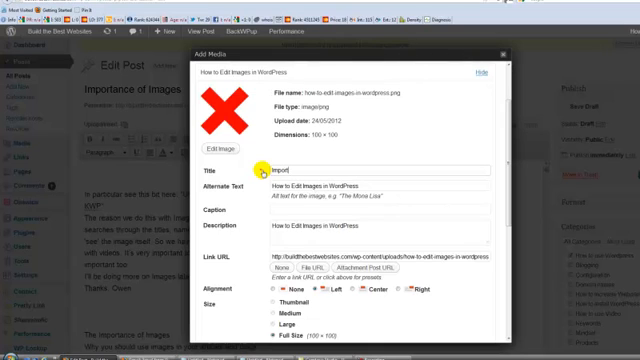
type("ant")
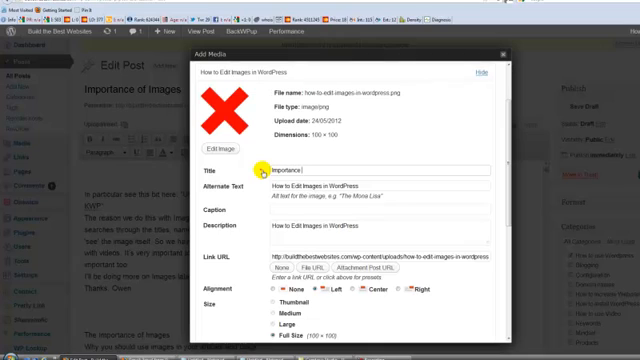
type("of Images")
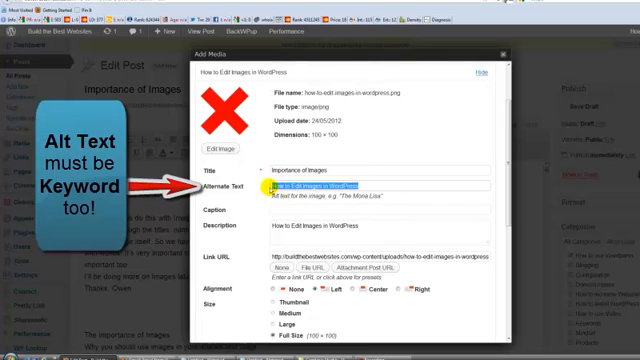
right_click(300, 186)
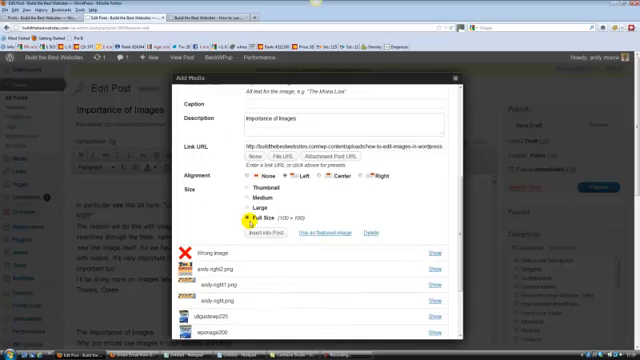
Step: Scroll the editor to see the red X image inserted left-aligned beside the opening text
scroll("down", 3)
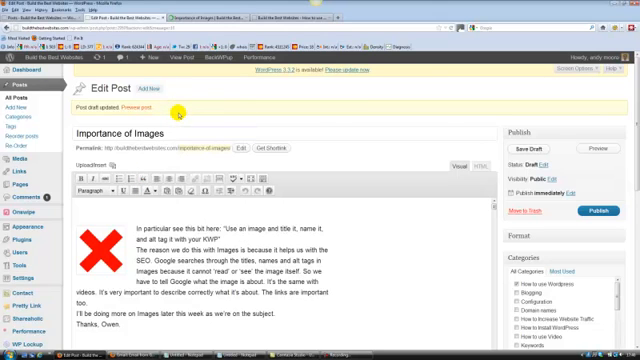
mouse_move(224, 86)
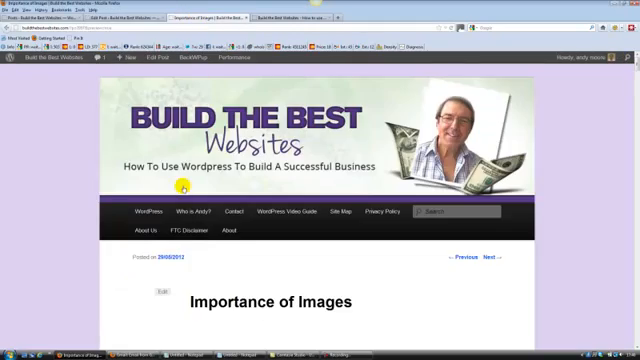
Step: Scroll the live post to check the red X image sits left of the text
scroll("down", 3)
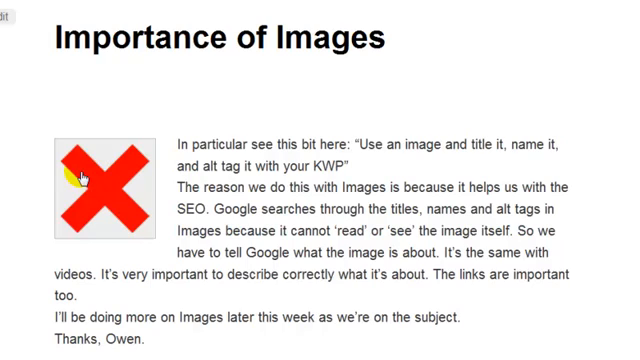
mouse_move(90, 178)
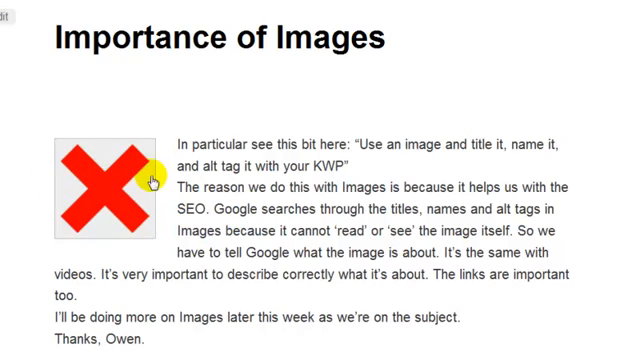
mouse_move(110, 190)
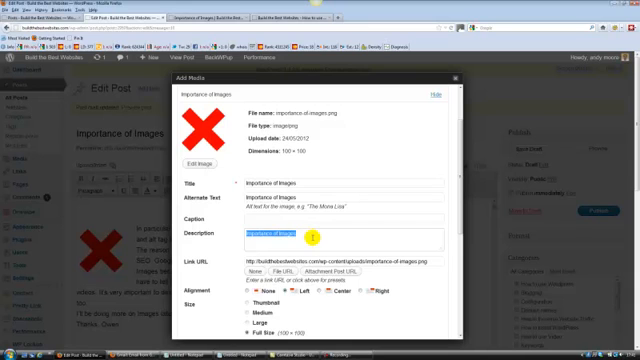
Step: Scroll the image details to review the title and alt text reading Importance of Images
scroll("down", 3)
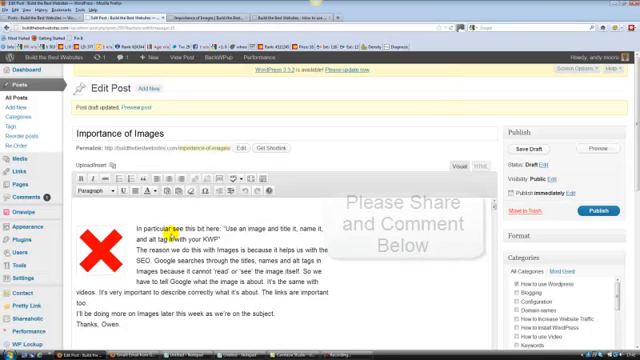
Step: Scroll down the post editor to the Google support link and where-to-get-images heading
scroll("down", 3)
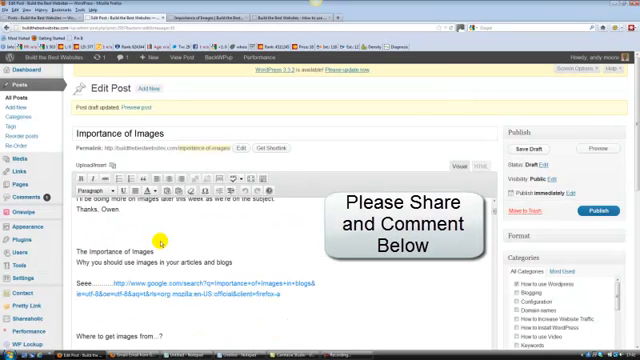